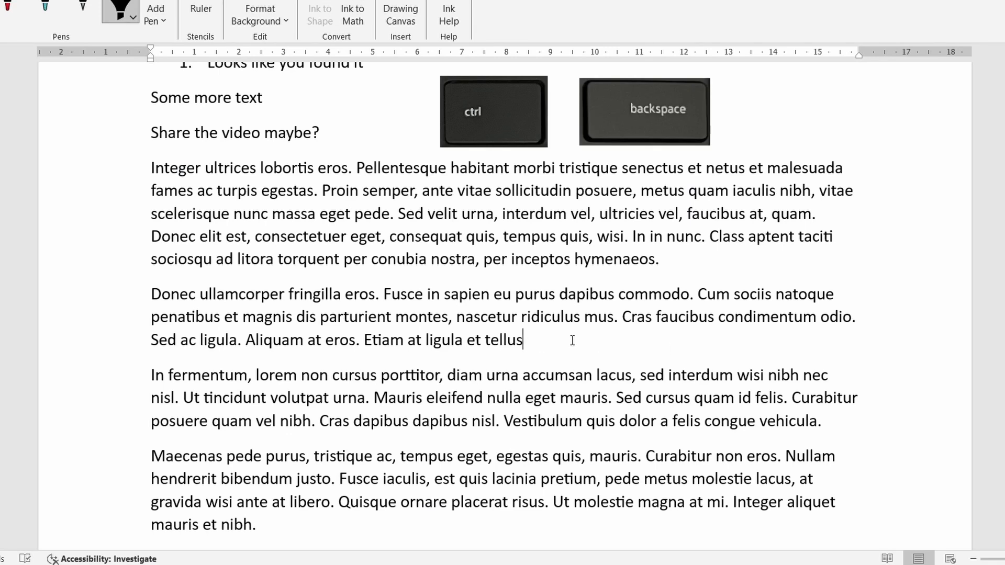
Delete the final word of the 'Etiam at ligula et tellus' paragraph with Ctrl+Backspace
key("Ctrl+Backspace")
type("Like and ")
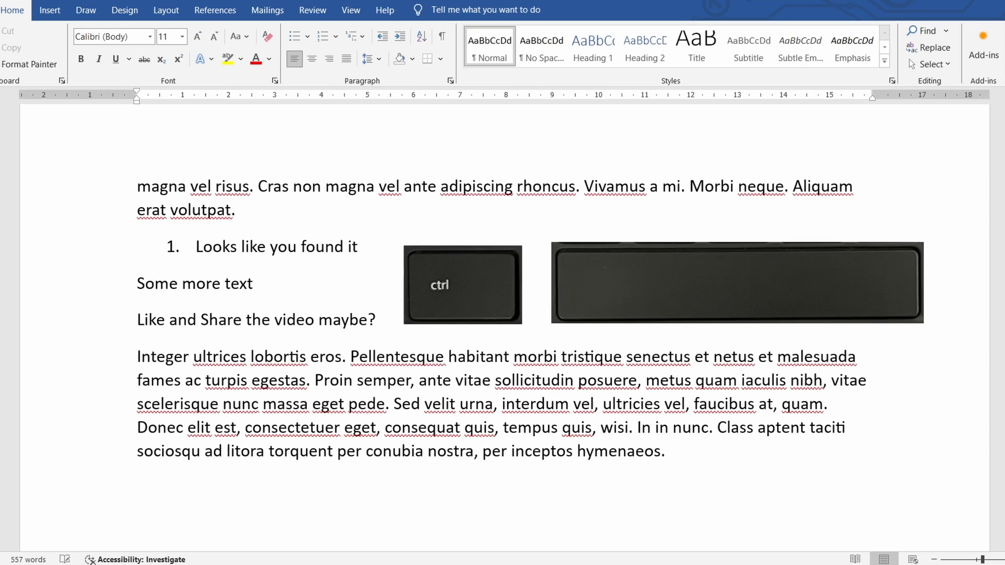
Select 'Maybe I should try google docs at some point…' to strip its character formatting
left_click(251, 283)
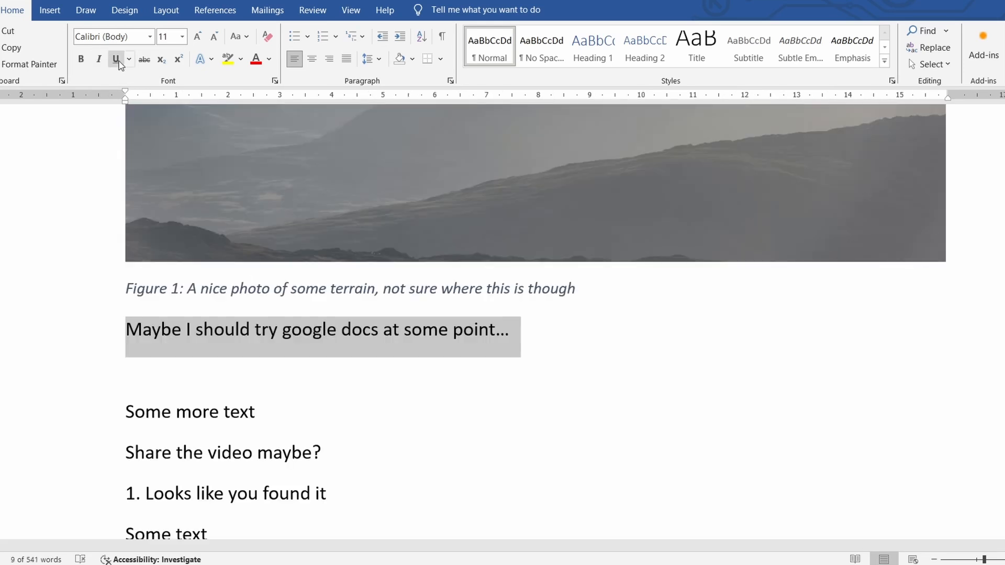
Enlarge the google docs sentence to 16 pt and draft the YouTube comment 'Cool vid man!'
key("ctrl+b")
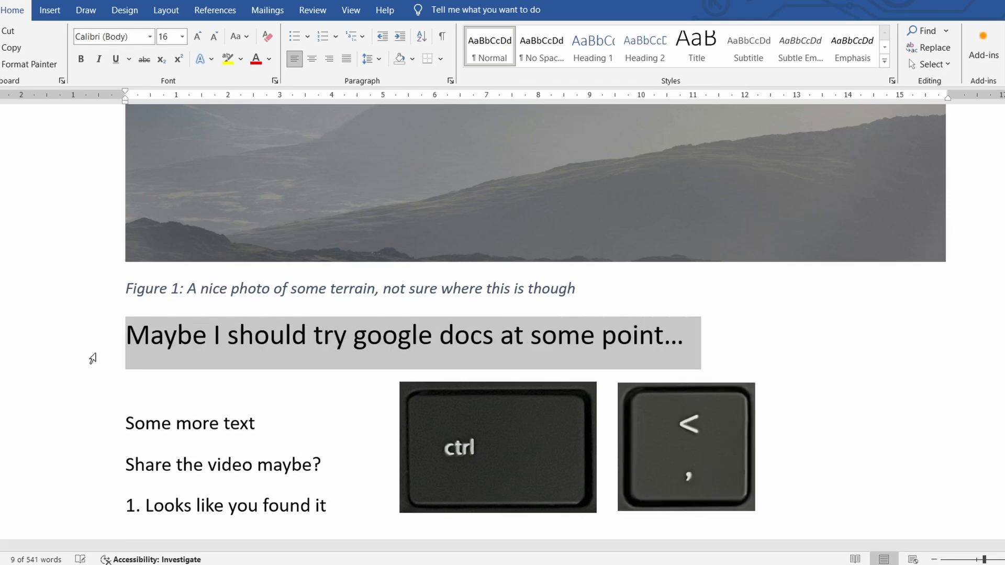
left_click(197, 37)
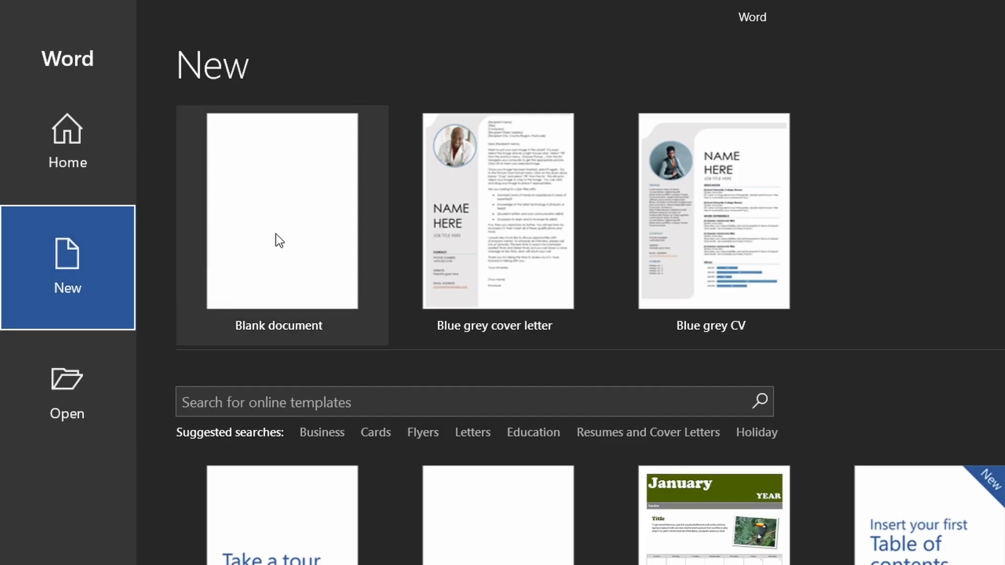
mouse_move(298, 175)
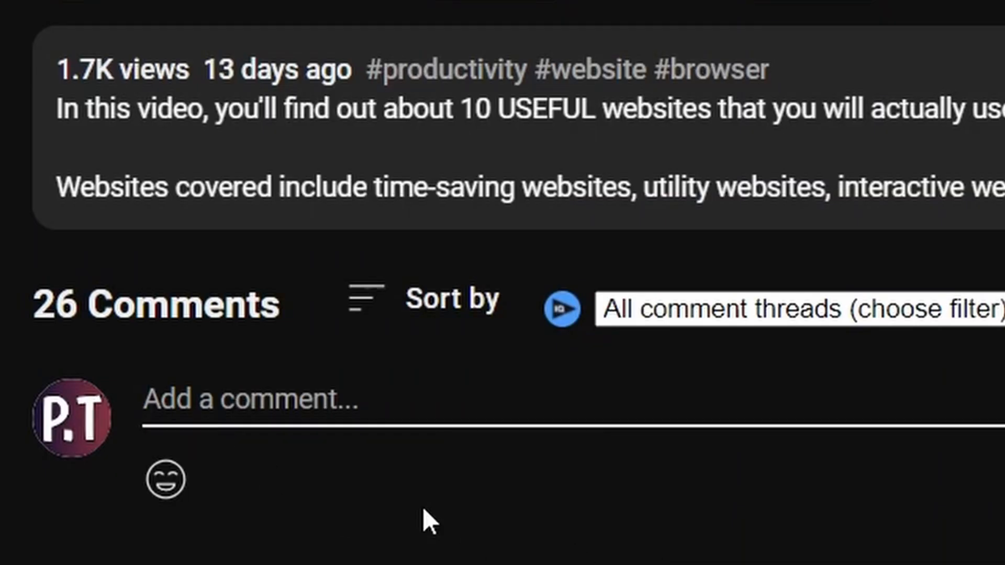
type("Cool vid man!")
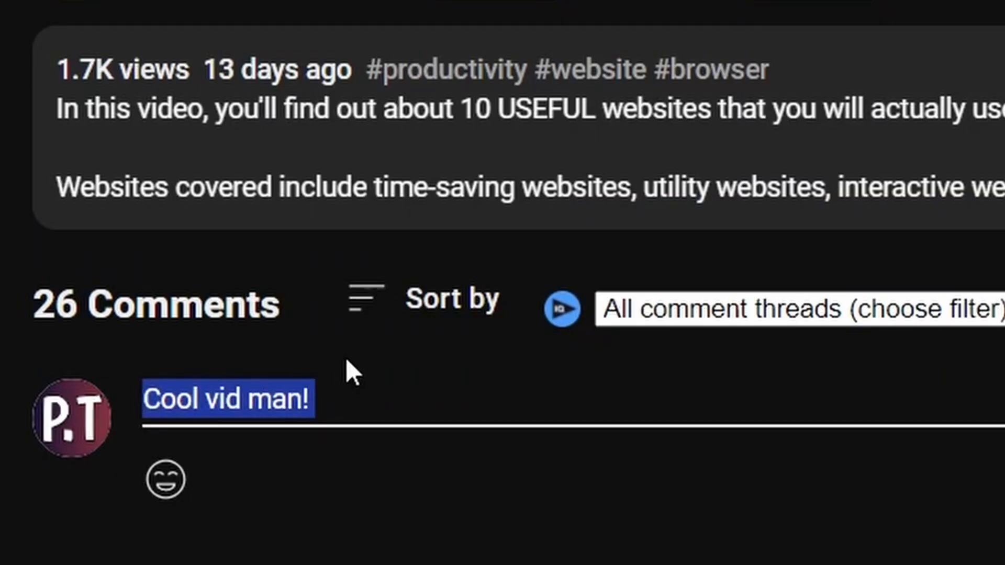